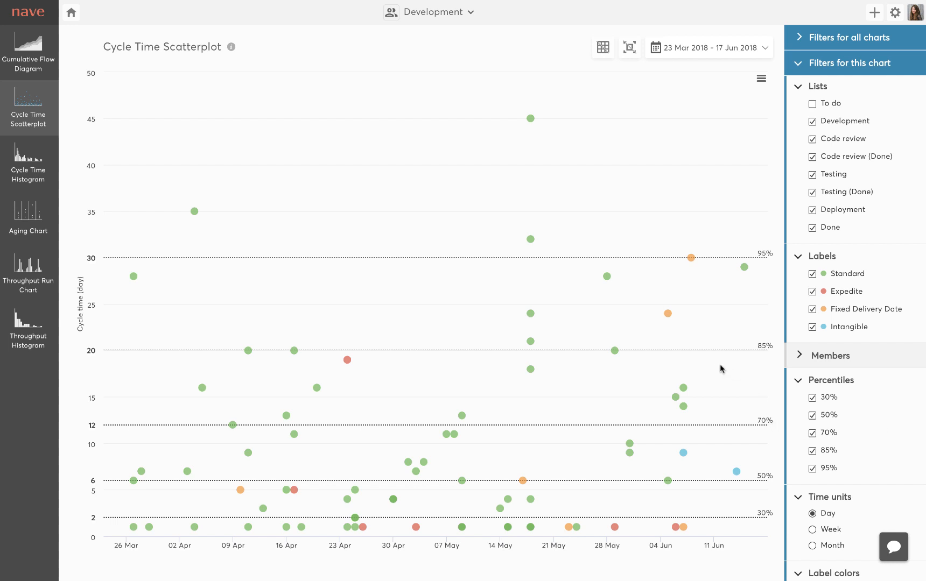
mouse_move(710, 339)
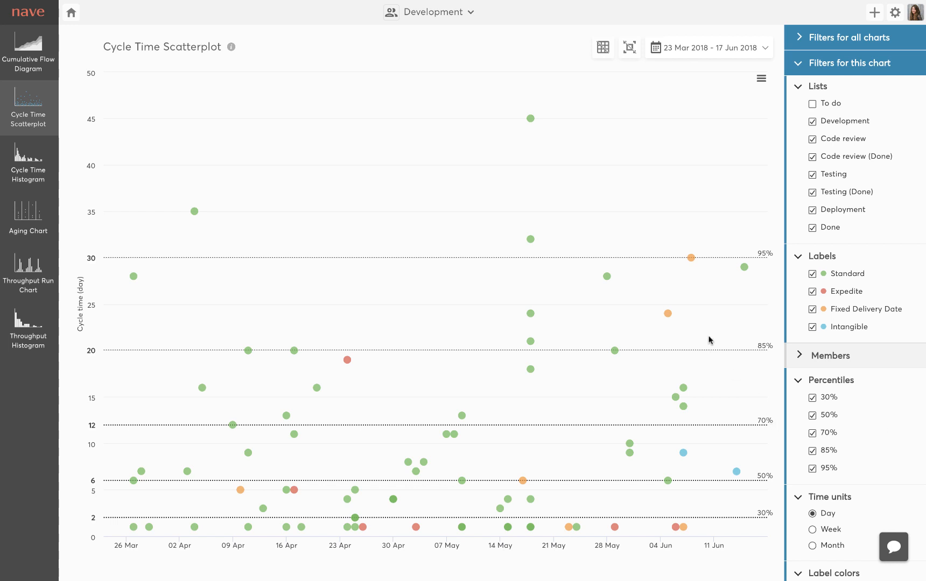
mouse_move(490, 403)
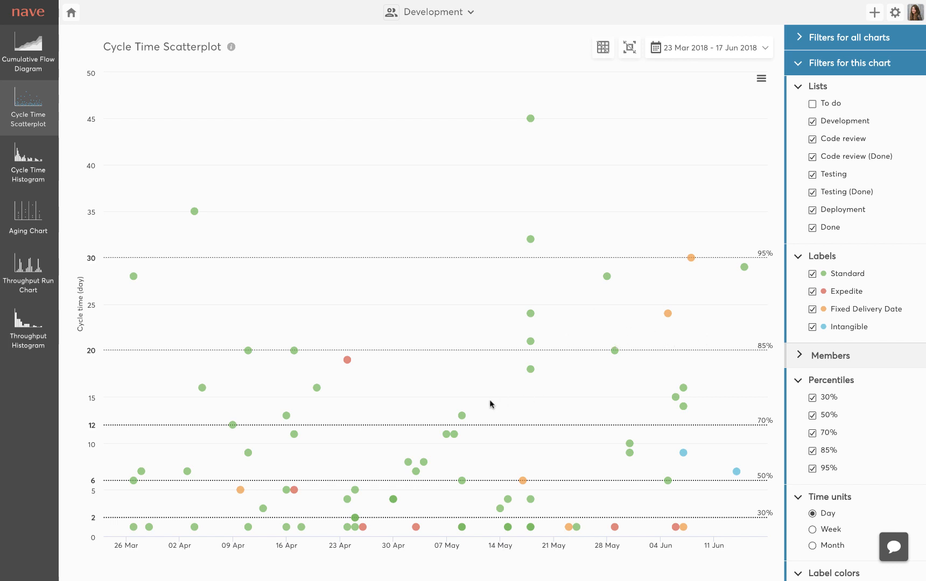
mouse_move(629, 467)
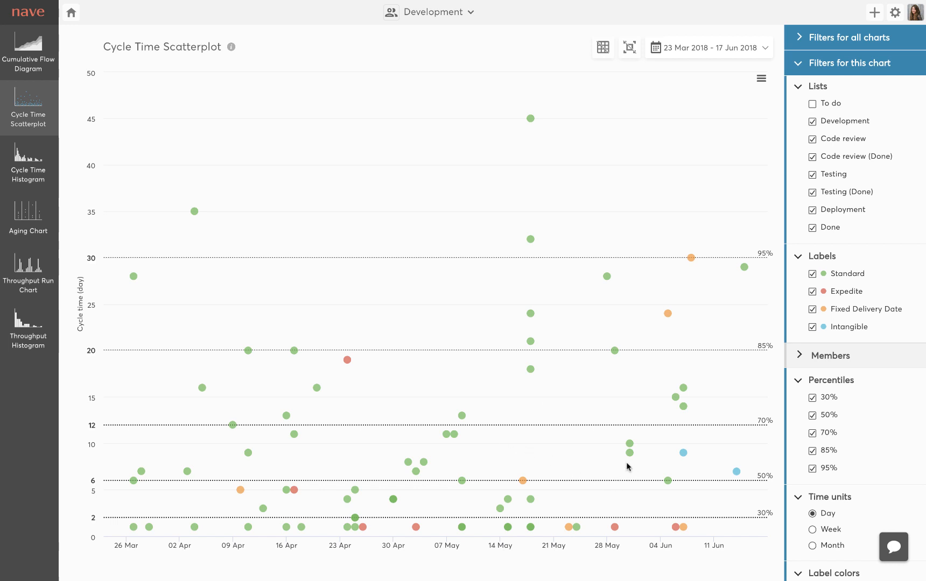
mouse_move(665, 464)
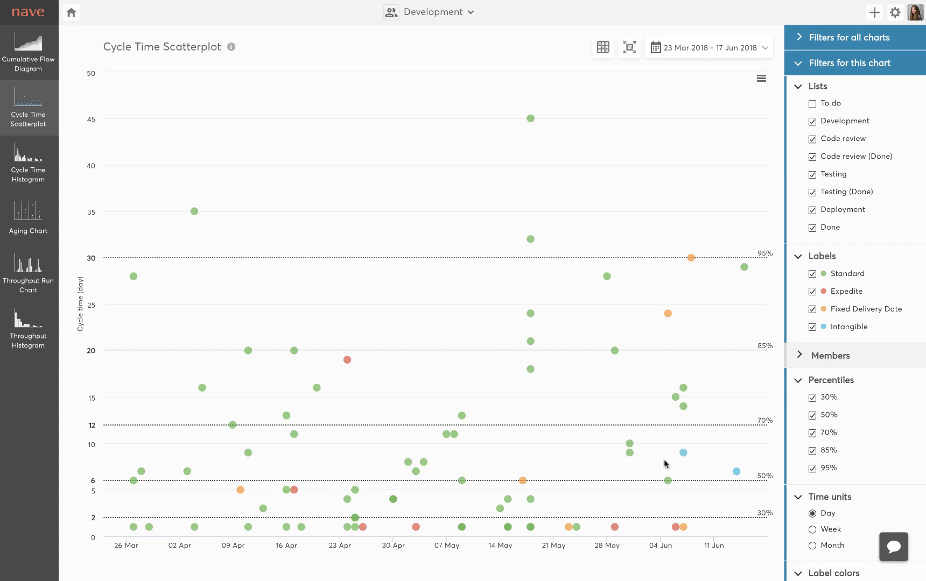
mouse_move(367, 555)
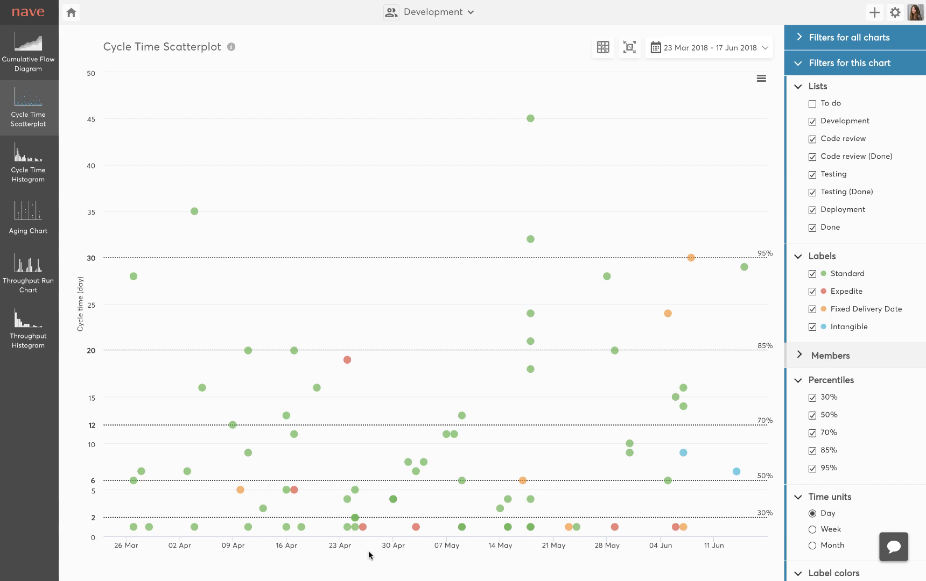
mouse_move(128, 530)
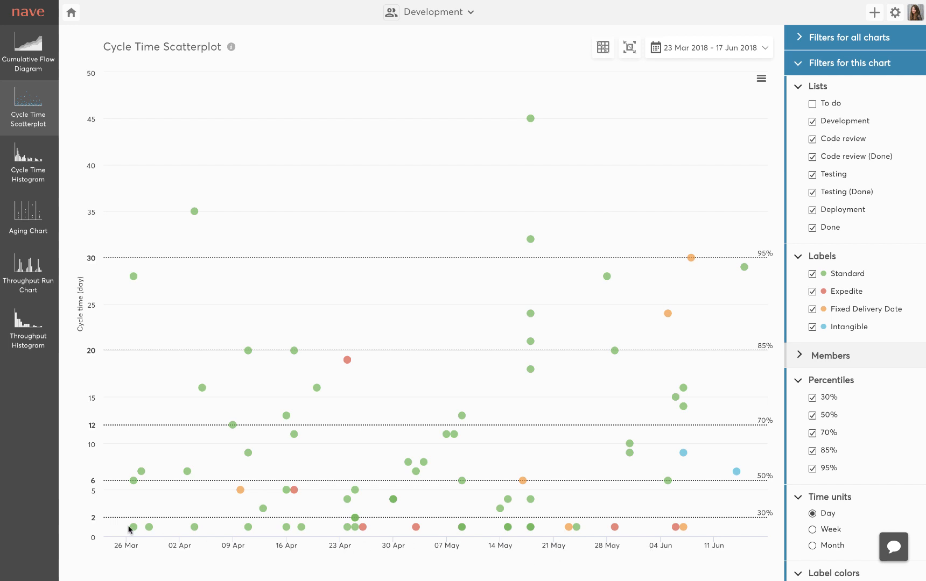
mouse_move(84, 164)
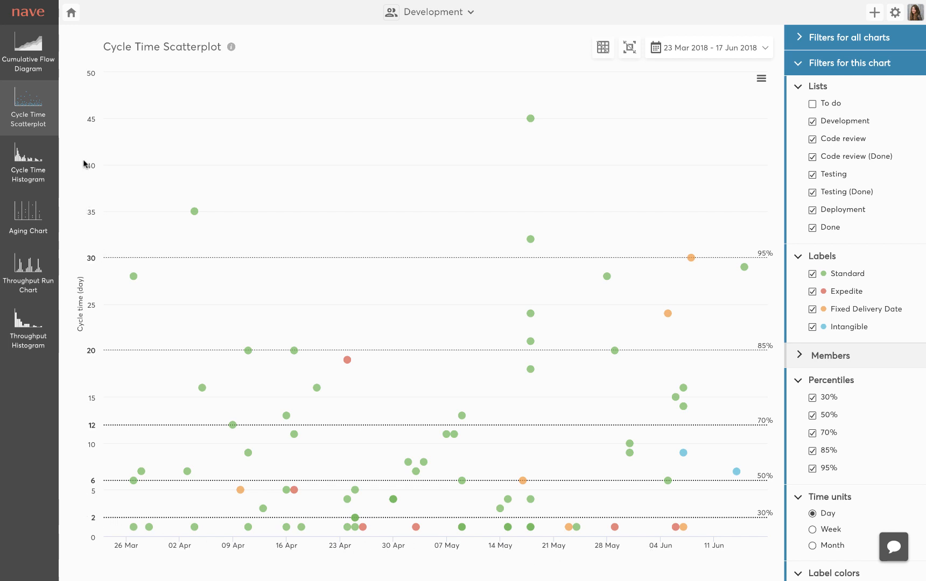
mouse_move(80, 251)
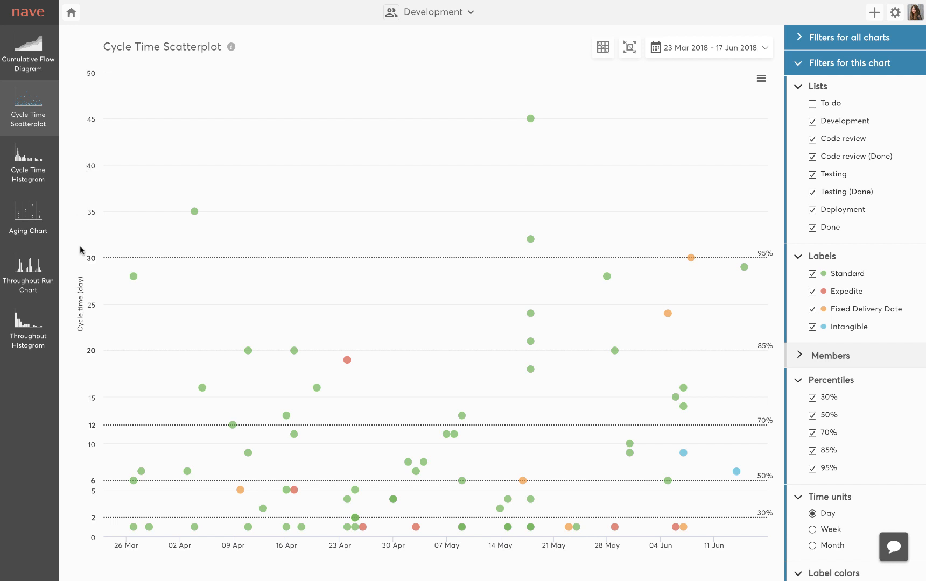
mouse_move(770, 325)
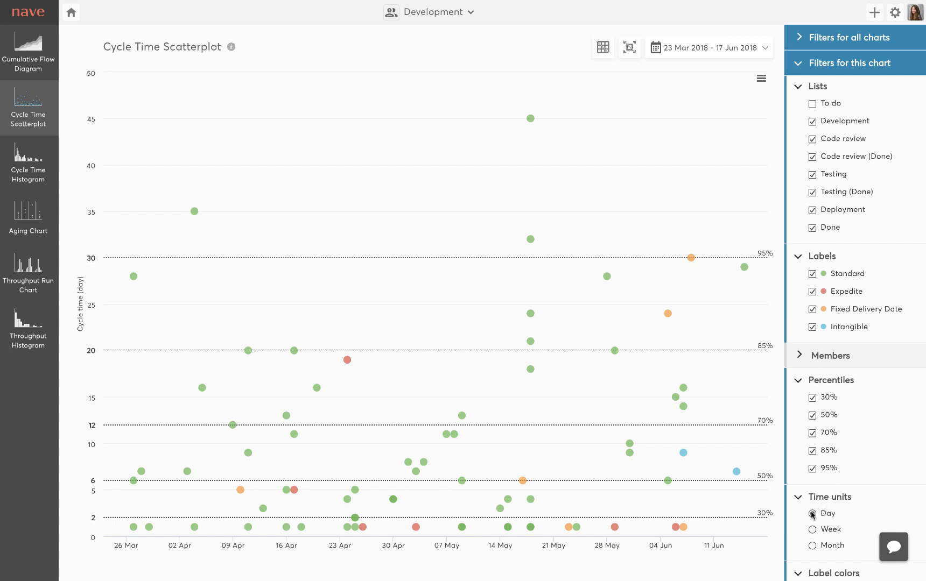
Switch the chart's cycle-time unit to weeks and then change it again
left_click(812, 530)
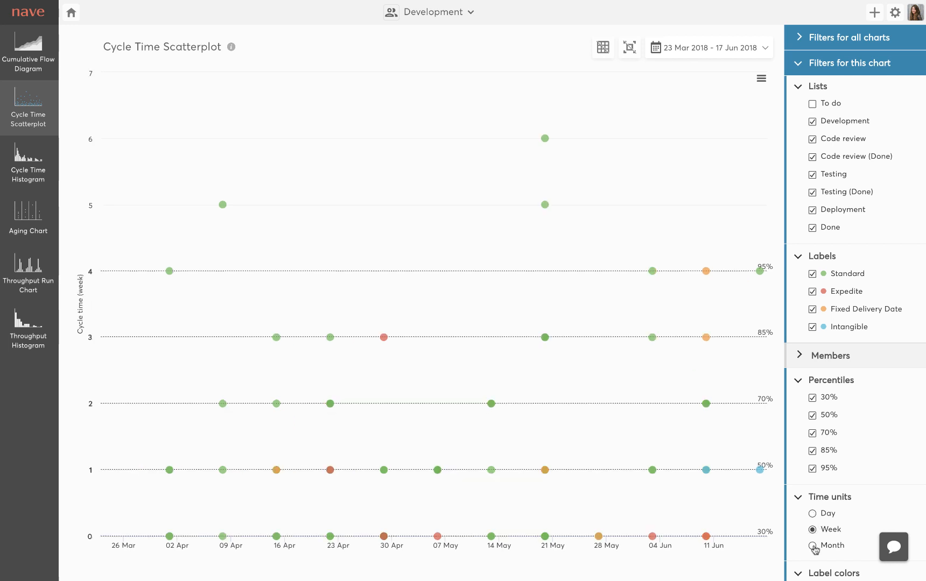
left_click(811, 513)
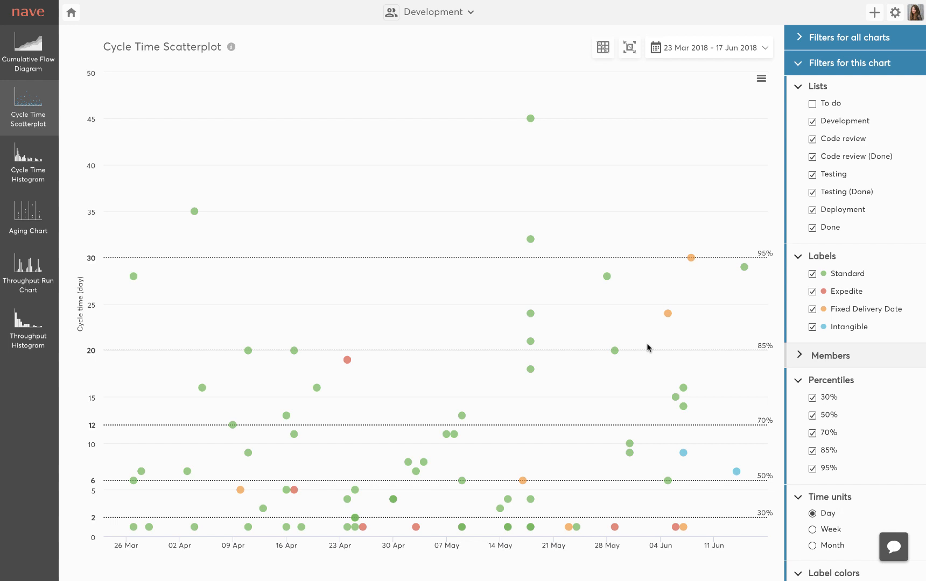
mouse_move(722, 464)
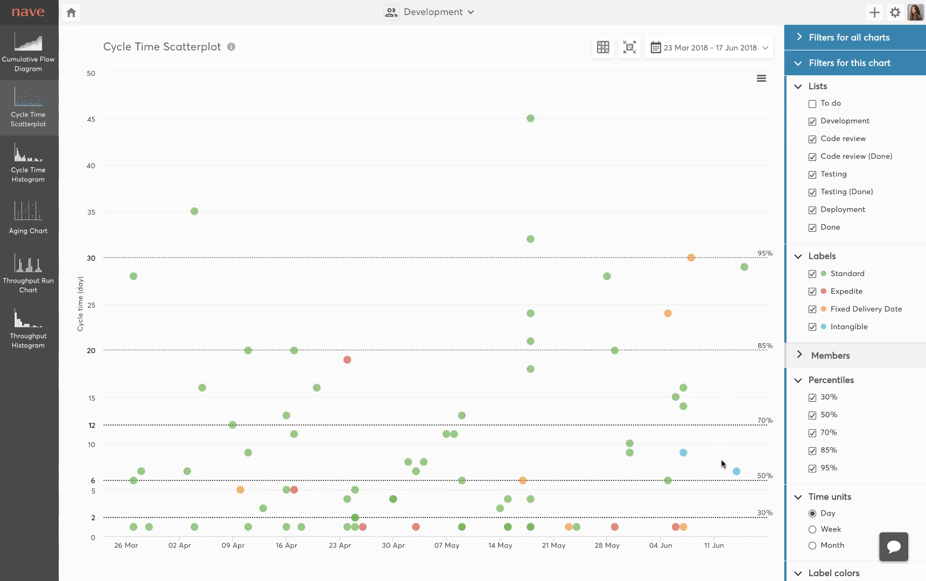
mouse_move(737, 472)
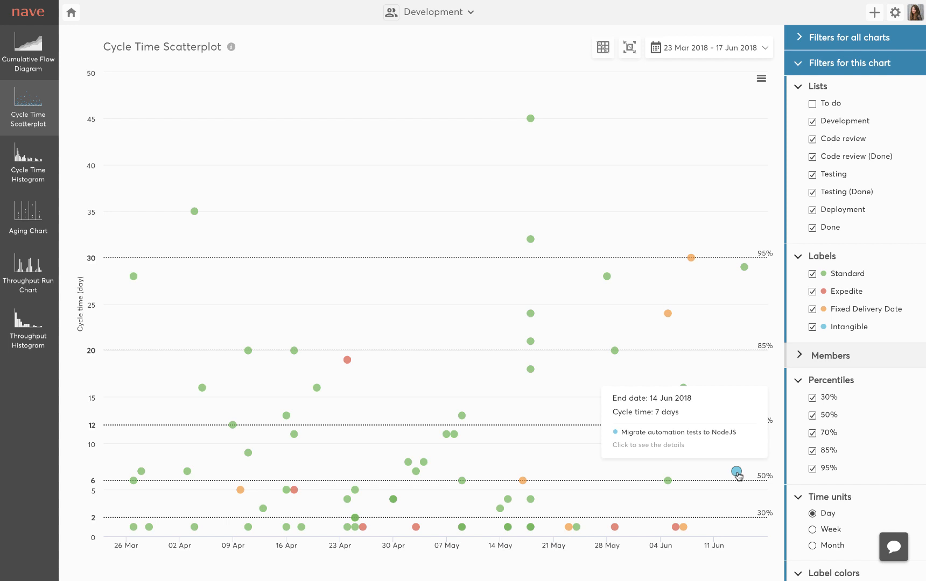
Inspect the blue Intangible item's details, including its time in Development, then dismiss them
left_click(736, 471)
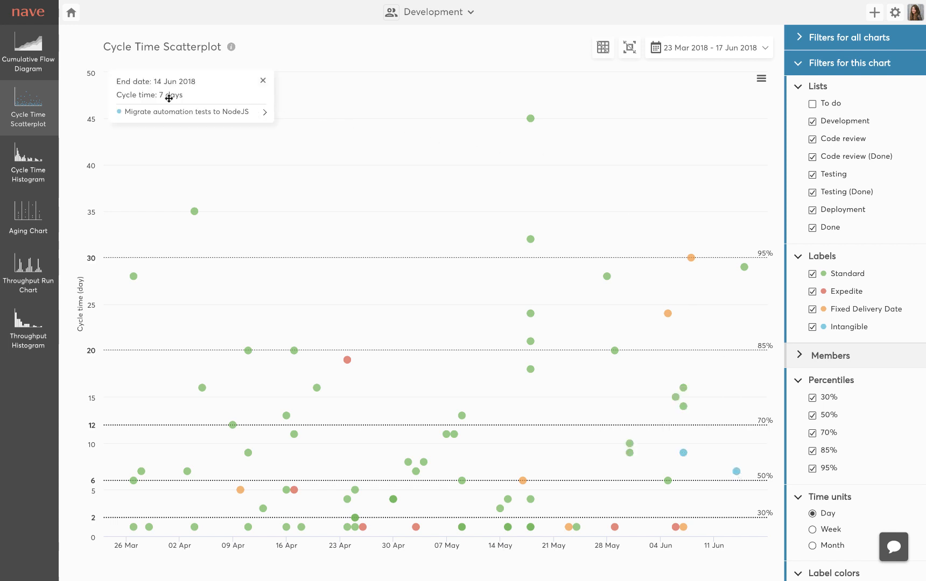
left_click(264, 112)
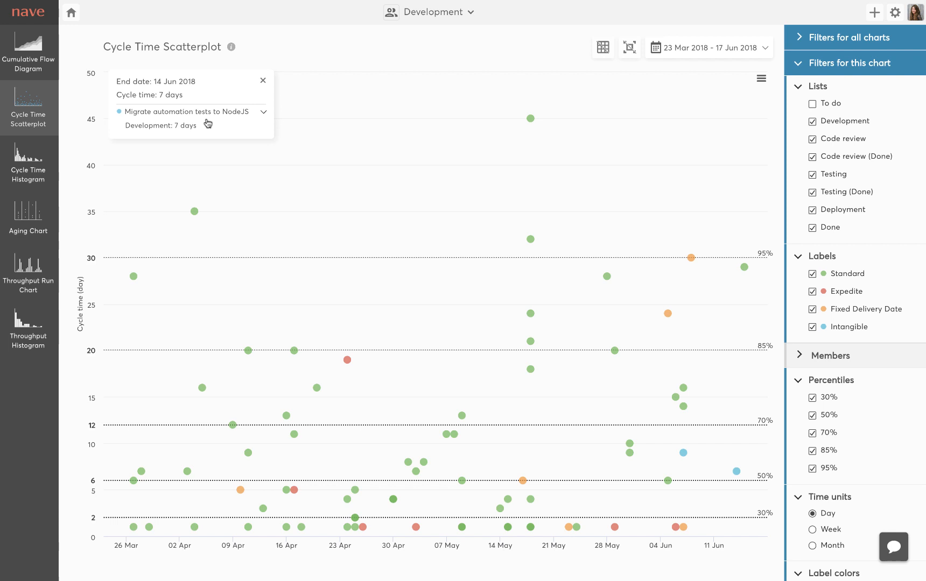
mouse_move(264, 82)
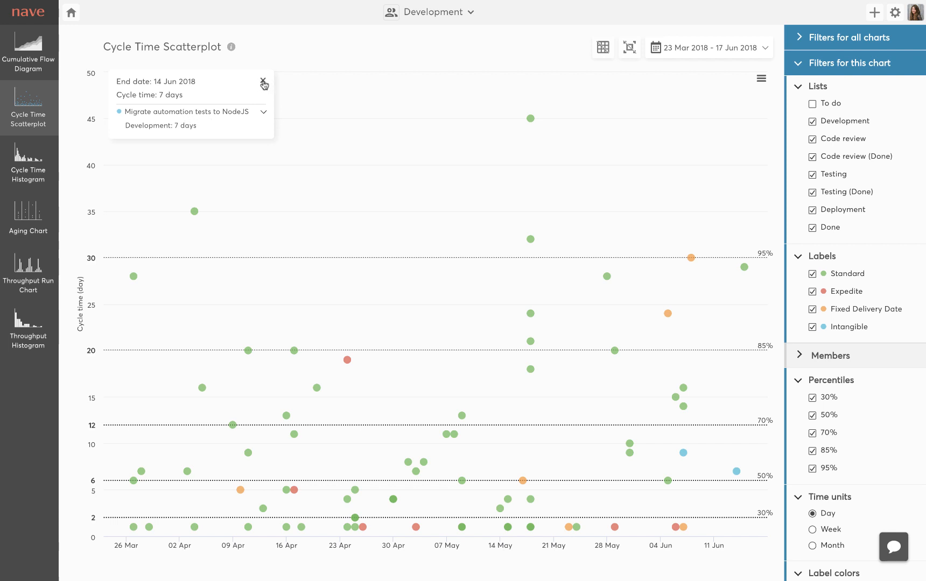
left_click(264, 83)
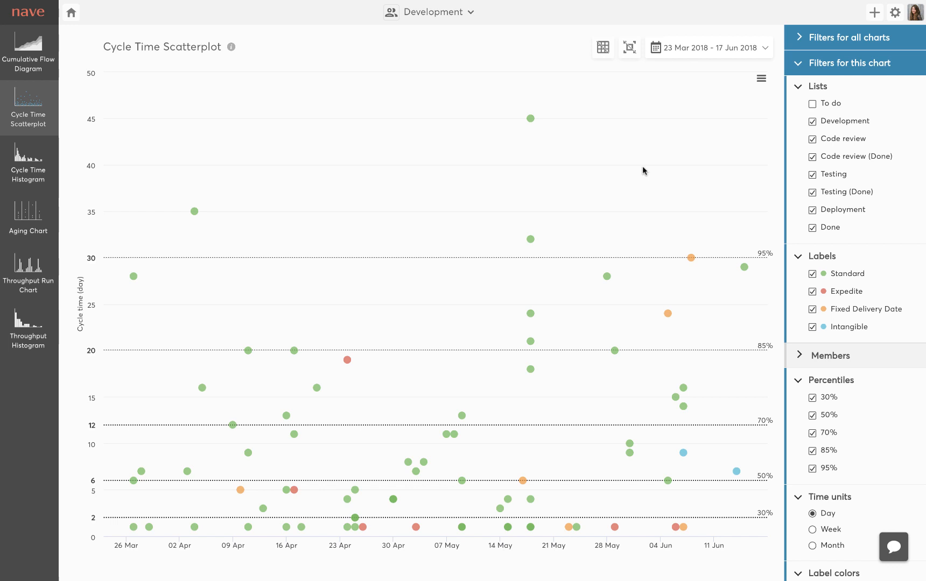
mouse_move(624, 161)
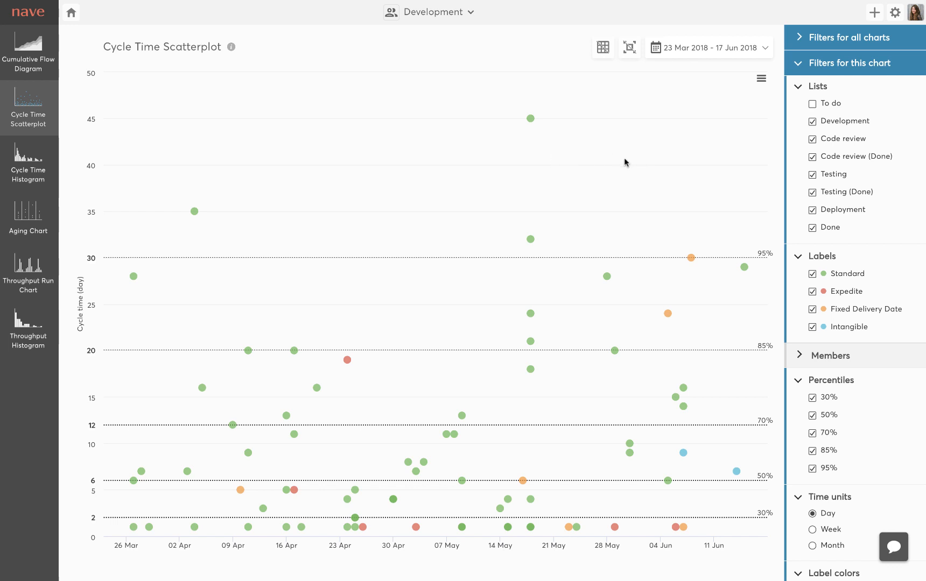
mouse_move(717, 178)
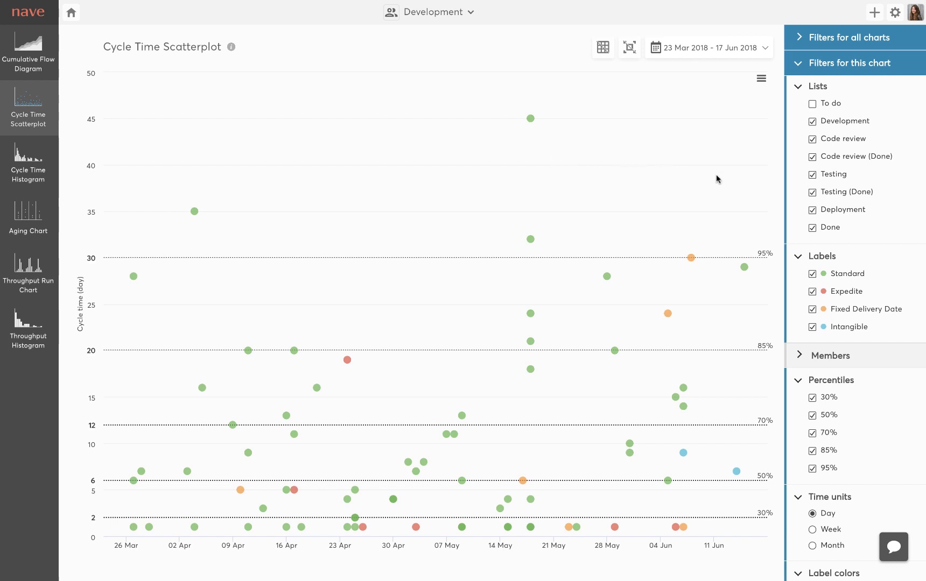
mouse_move(720, 201)
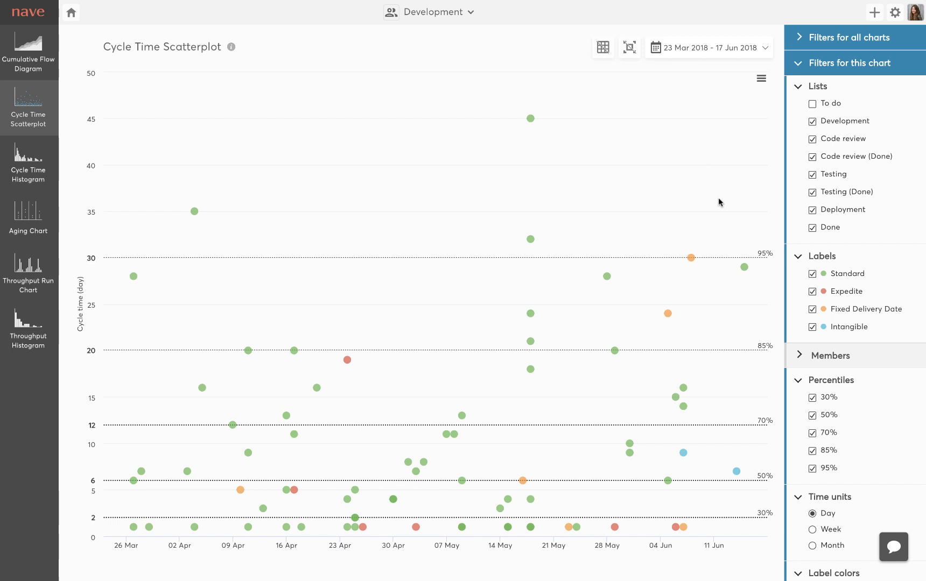
mouse_move(626, 162)
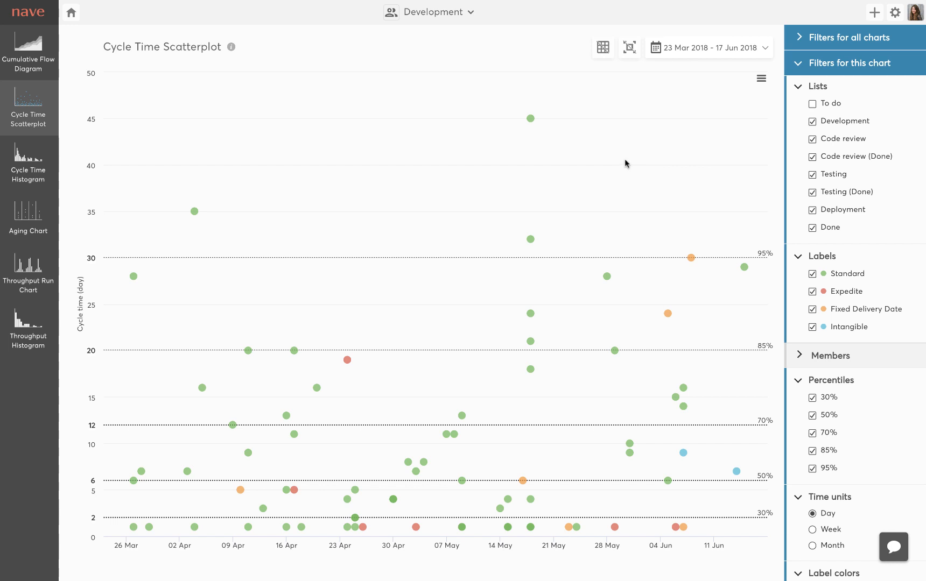
mouse_move(827, 106)
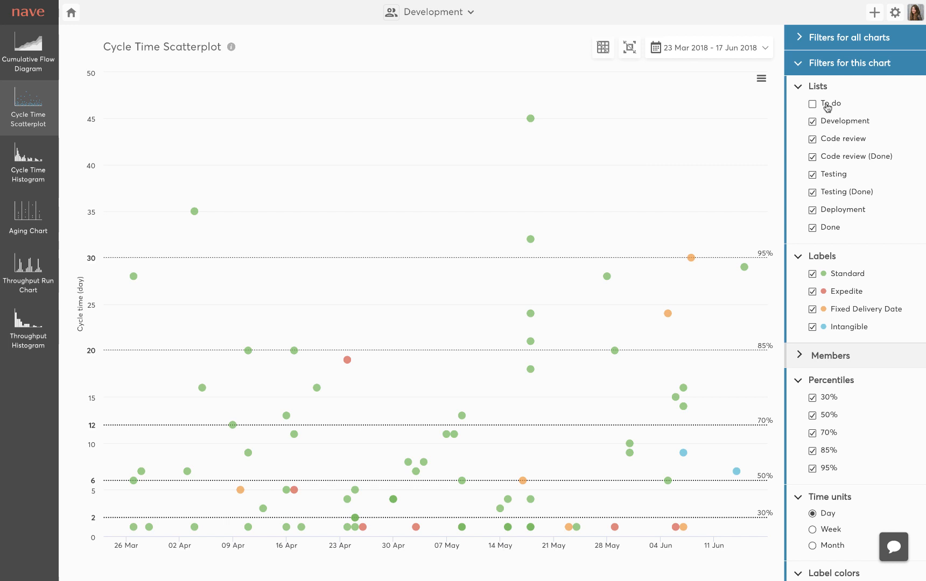
Tick the To do list so its time is counted and percentile lines recalculate
left_click(811, 103)
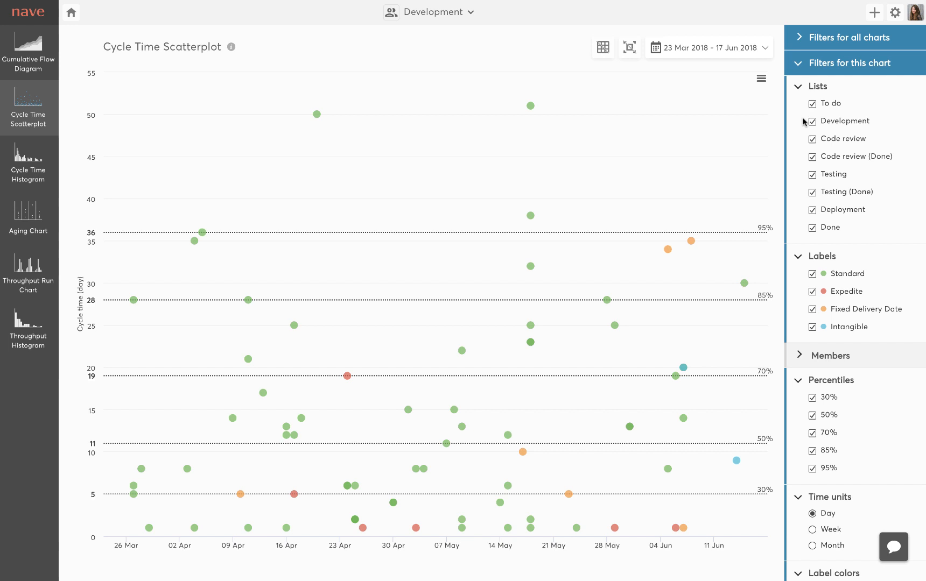
mouse_move(534, 175)
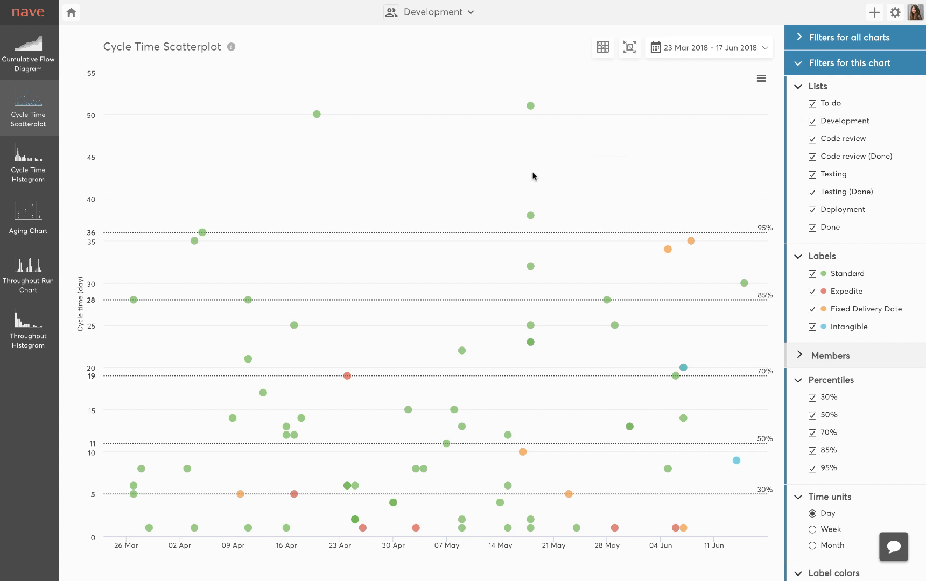
mouse_move(644, 191)
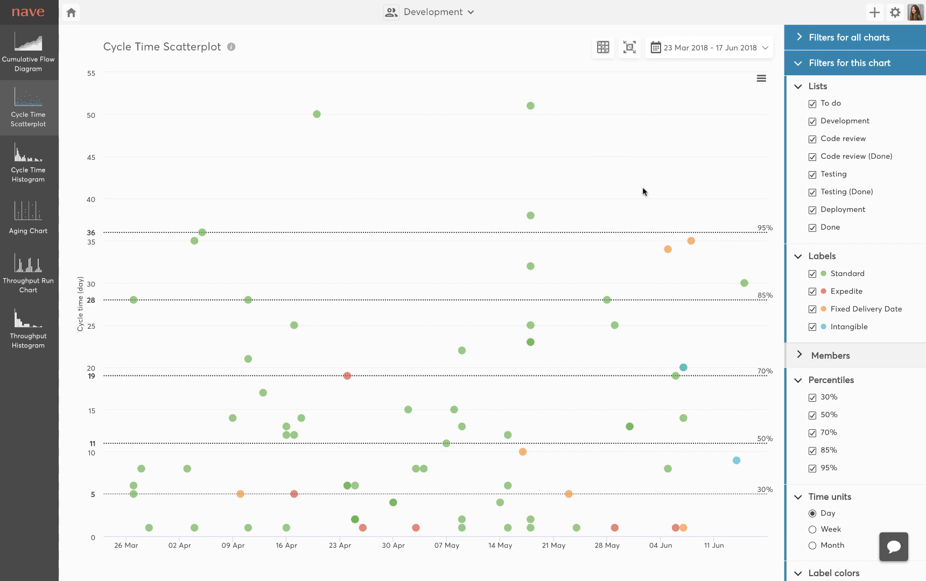
mouse_move(721, 209)
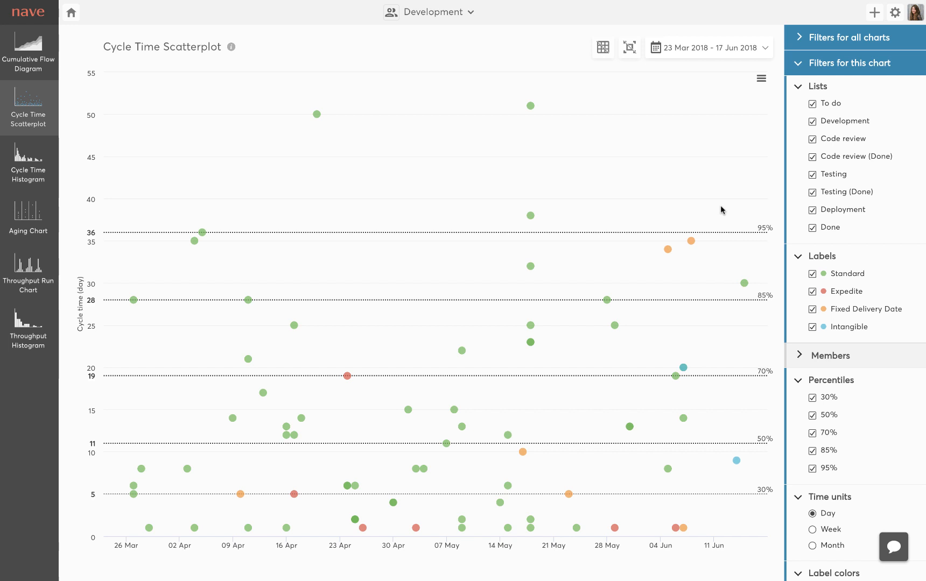
mouse_move(419, 242)
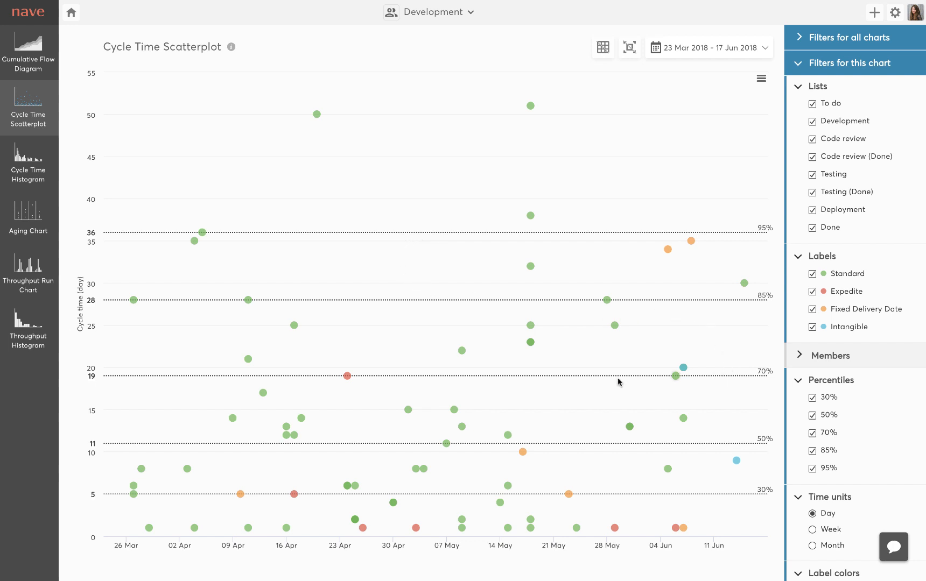
mouse_move(556, 383)
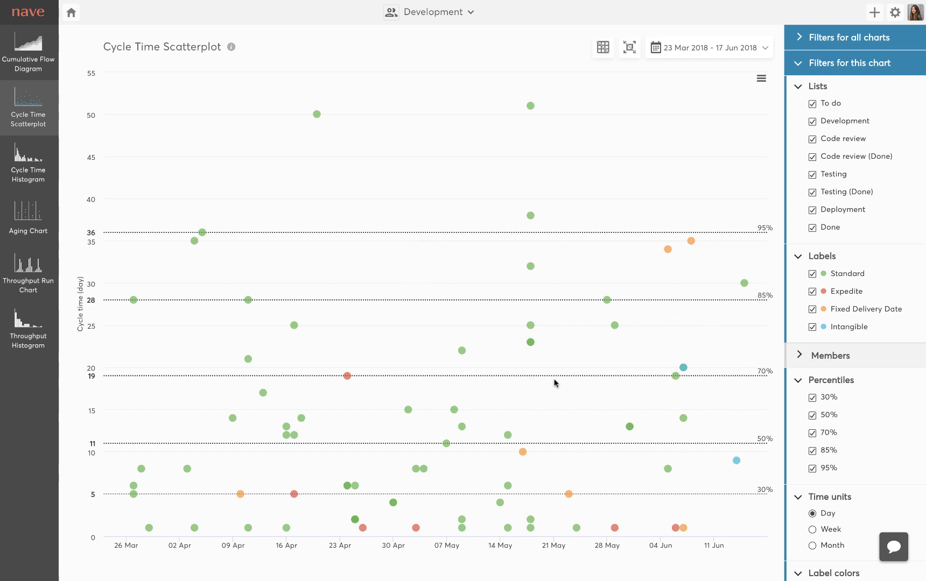
mouse_move(771, 399)
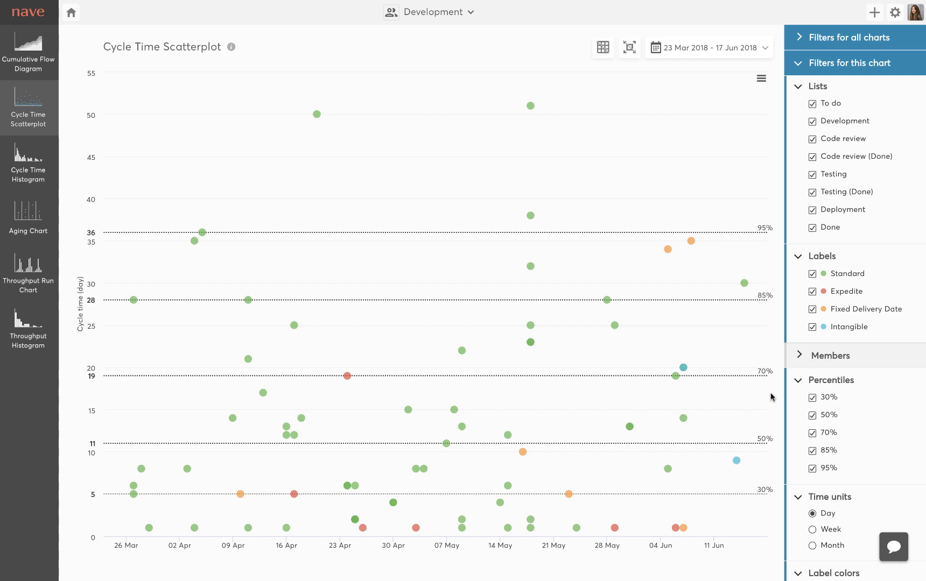
mouse_move(757, 298)
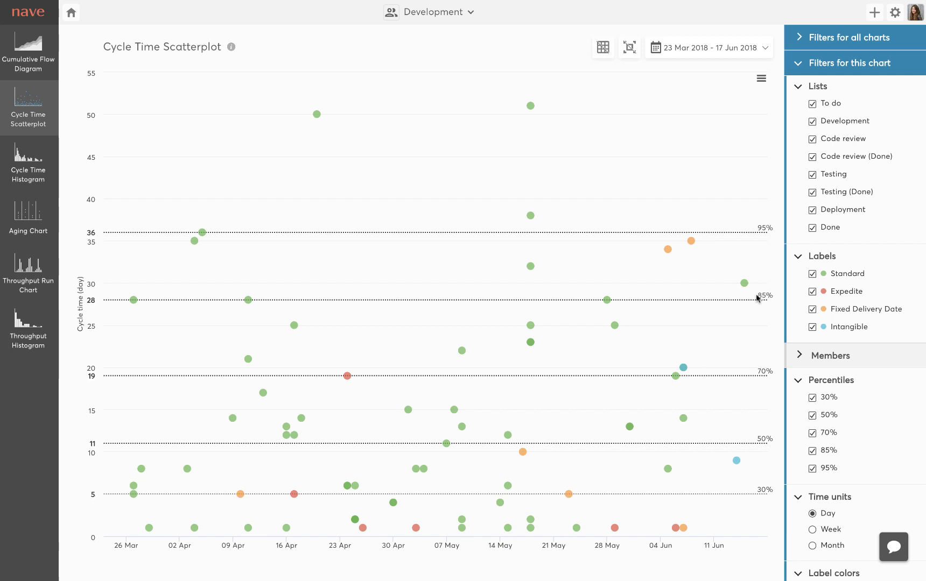
mouse_move(374, 293)
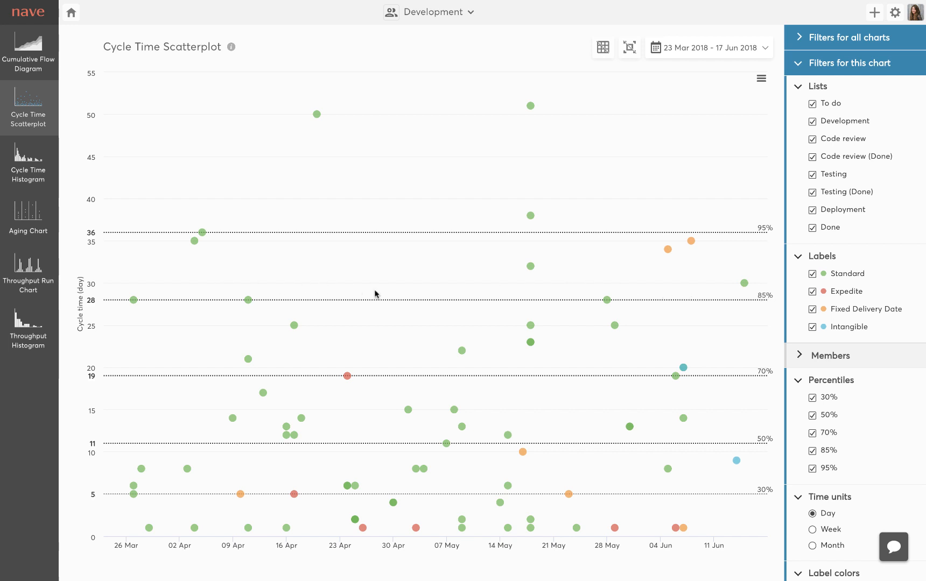
mouse_move(324, 301)
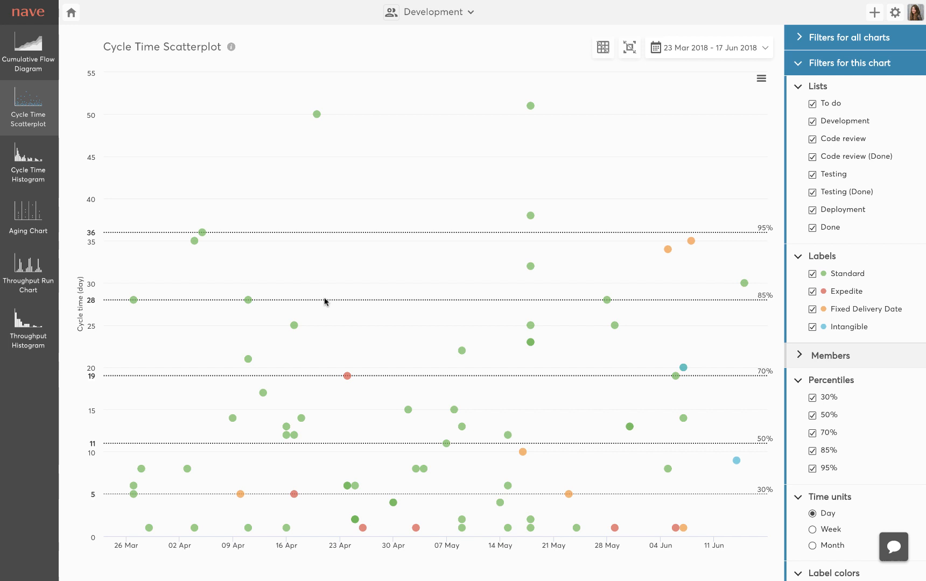
mouse_move(90, 295)
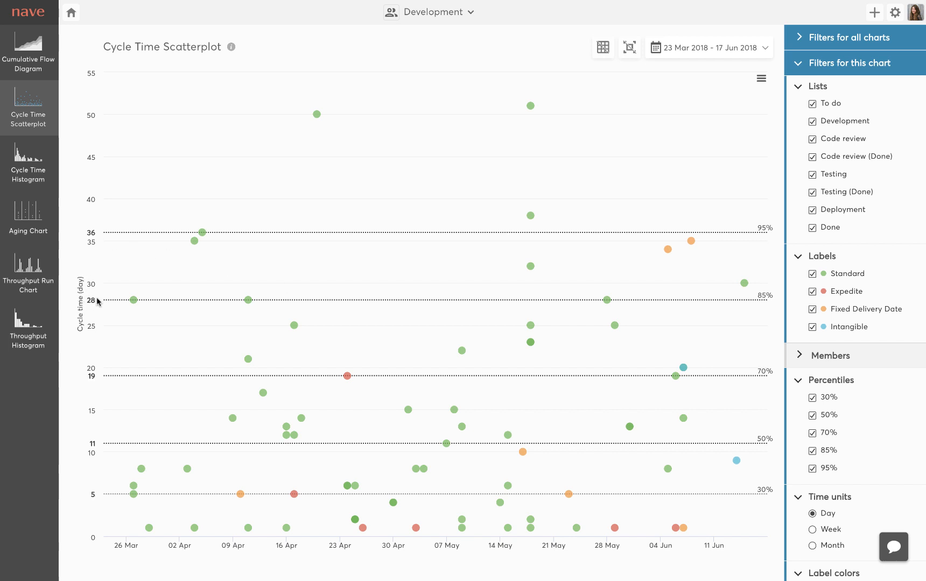
mouse_move(94, 299)
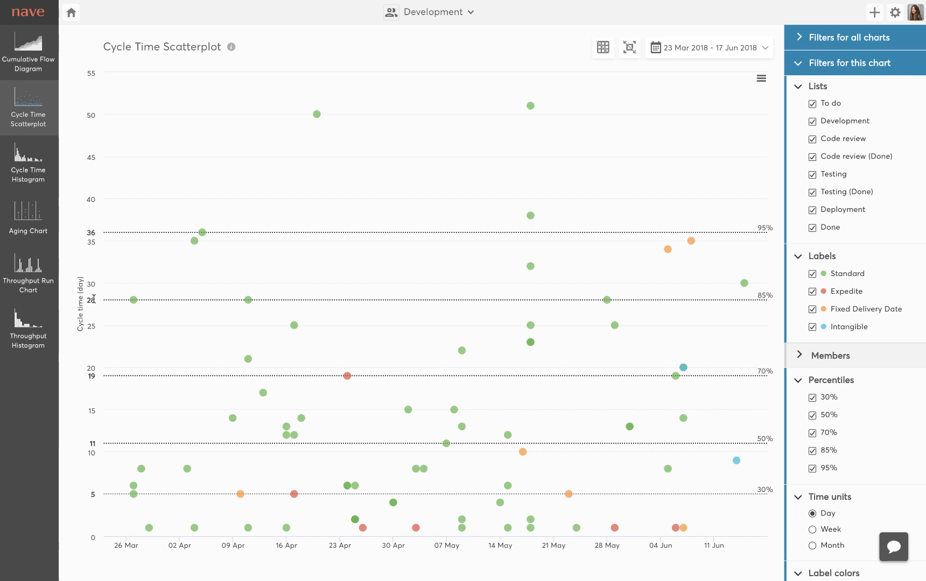
mouse_move(361, 288)
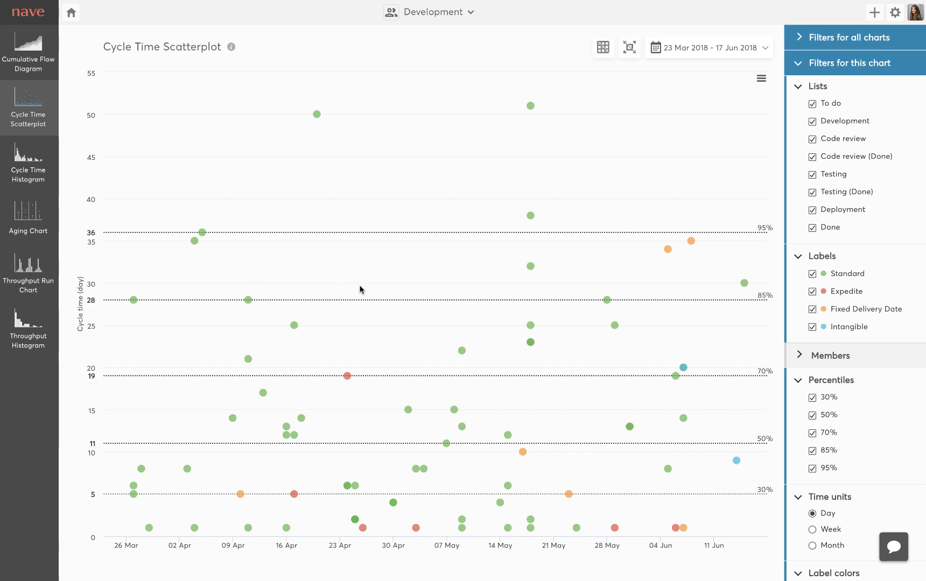
mouse_move(495, 289)
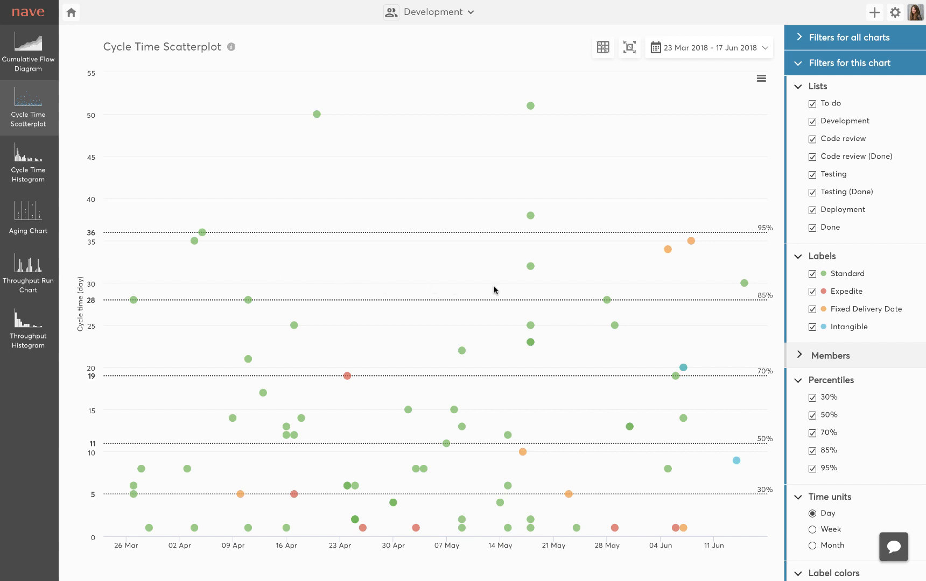
mouse_move(535, 293)
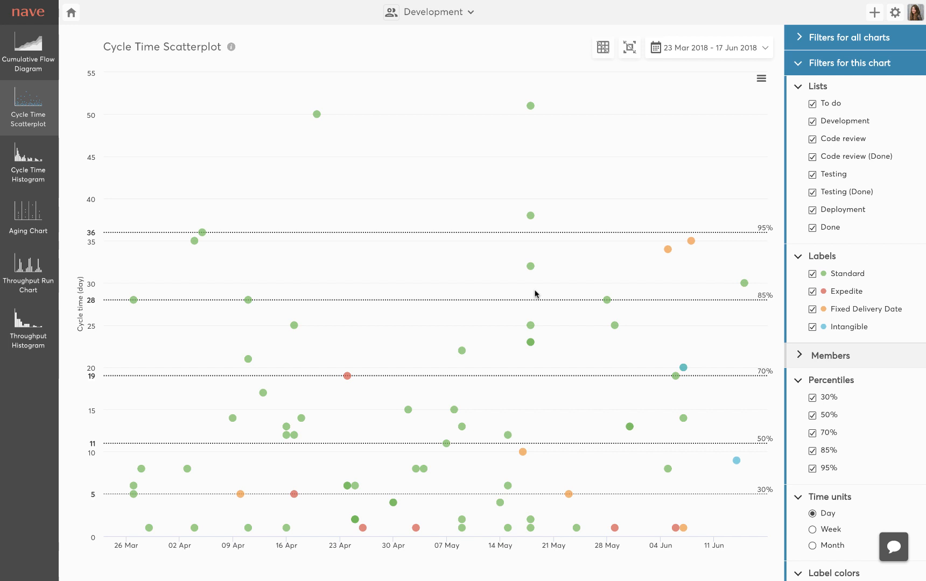
mouse_move(710, 281)
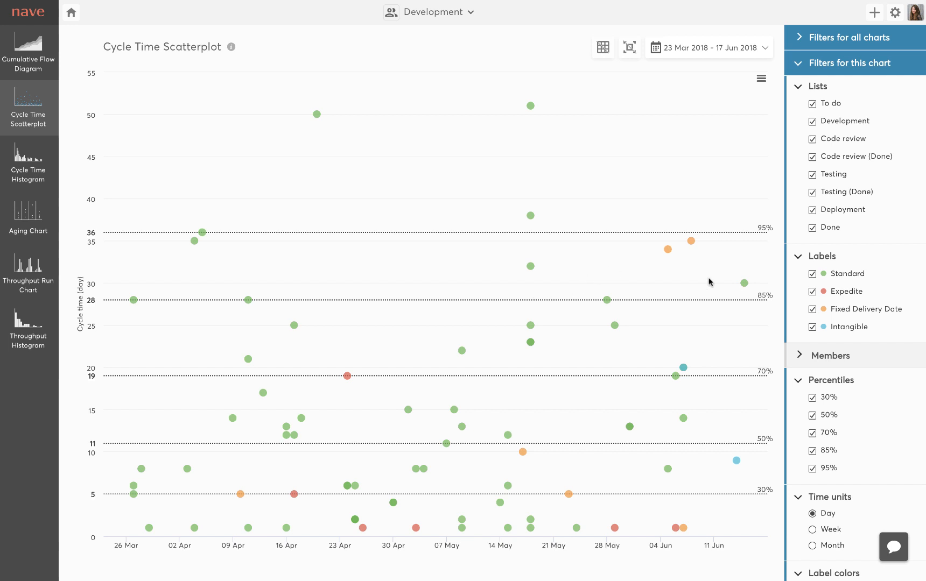
mouse_move(730, 297)
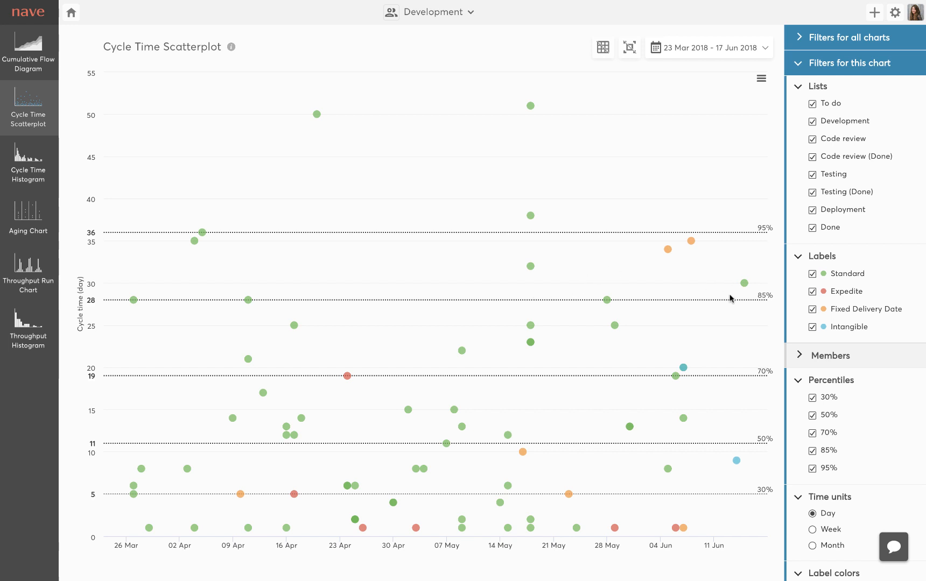
mouse_move(775, 306)
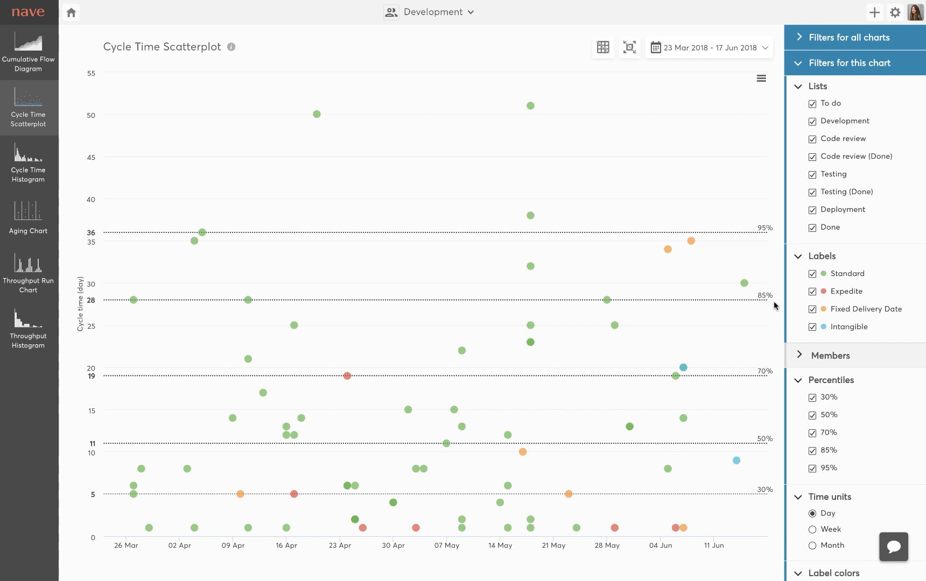
mouse_move(802, 279)
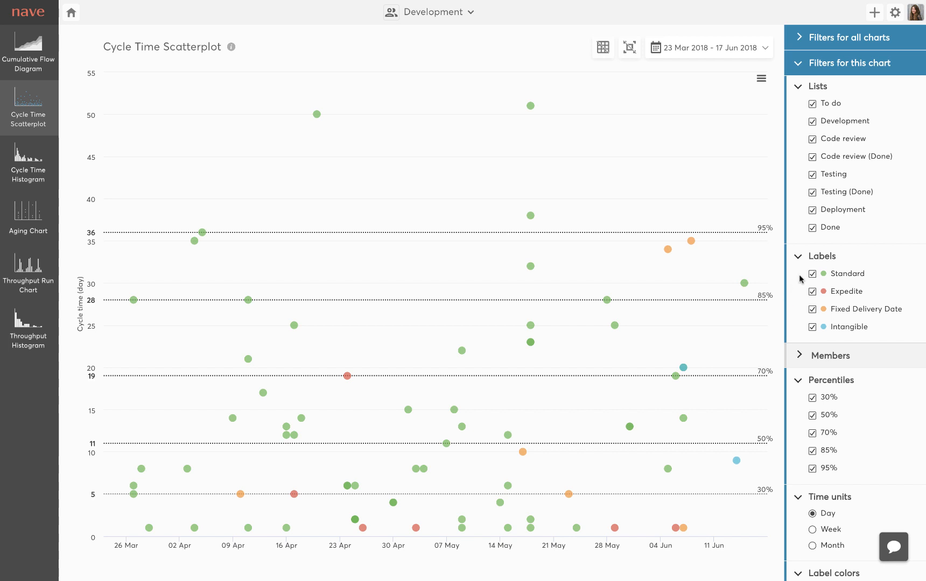
mouse_move(842, 312)
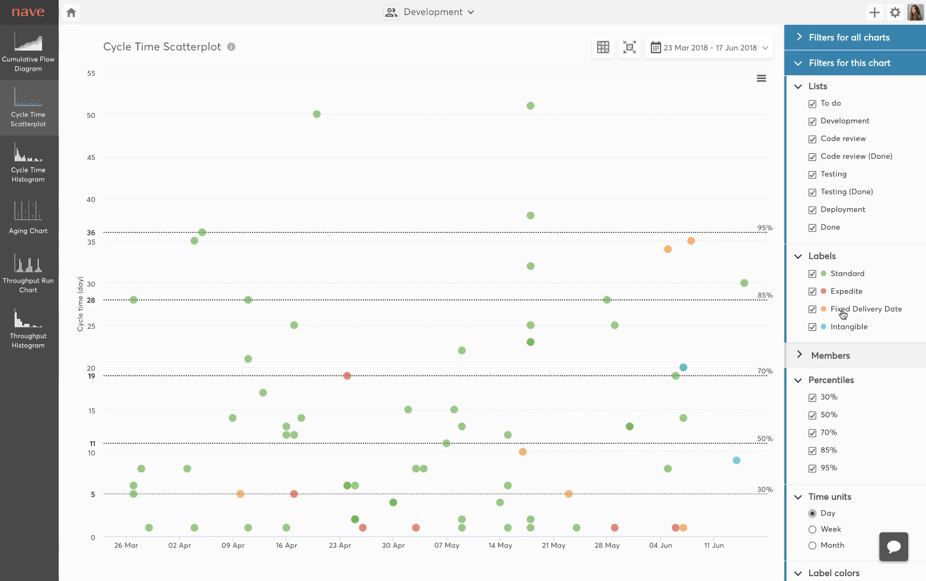
mouse_move(826, 293)
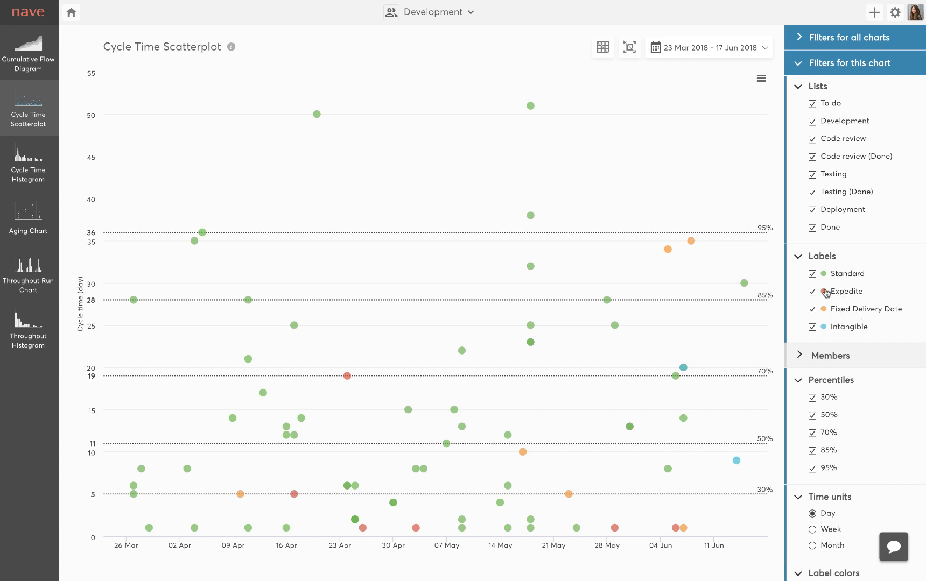
left_click(812, 290)
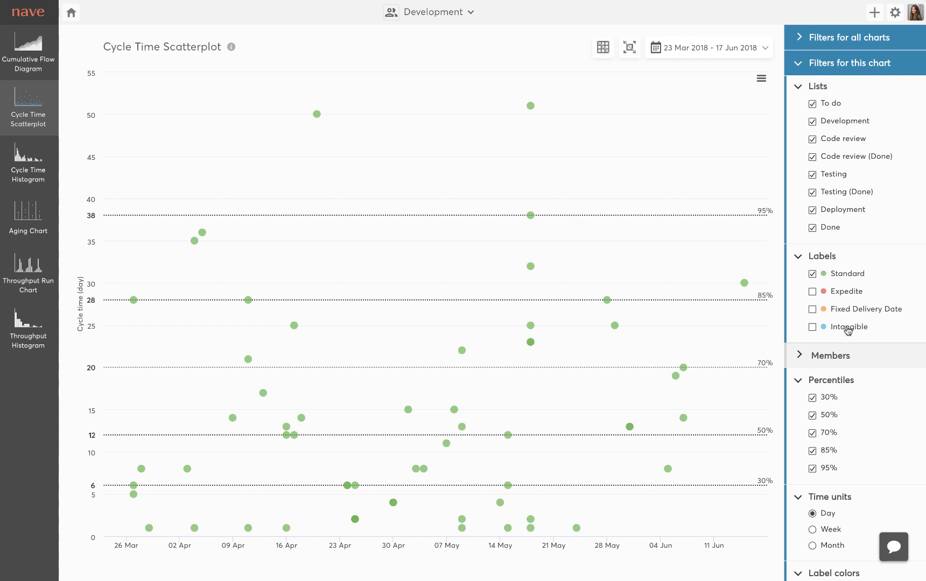
mouse_move(839, 273)
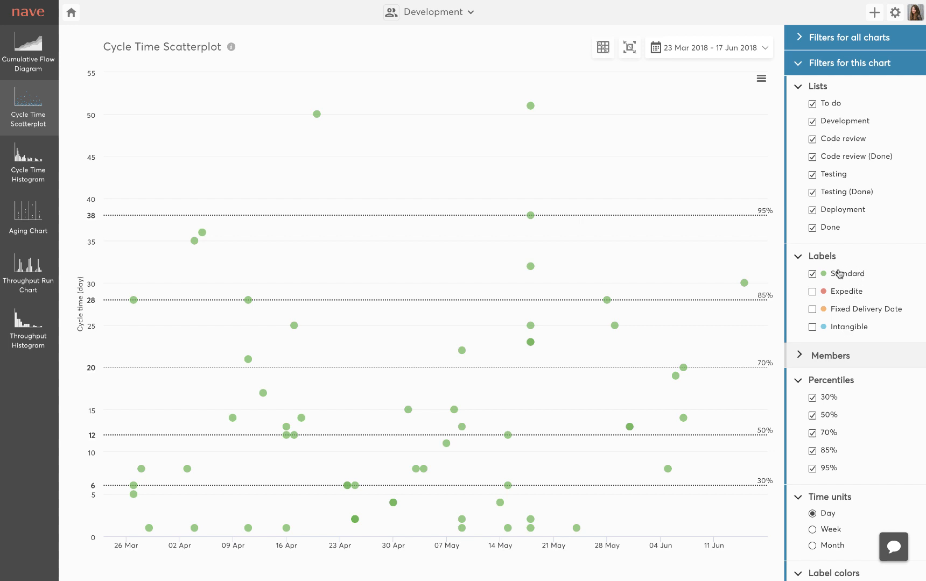
mouse_move(872, 279)
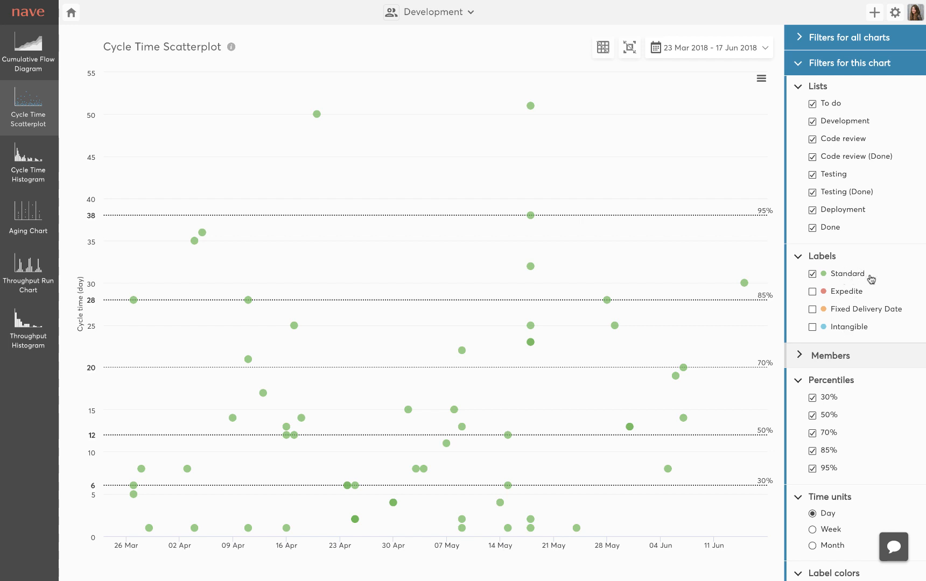
left_click(812, 291)
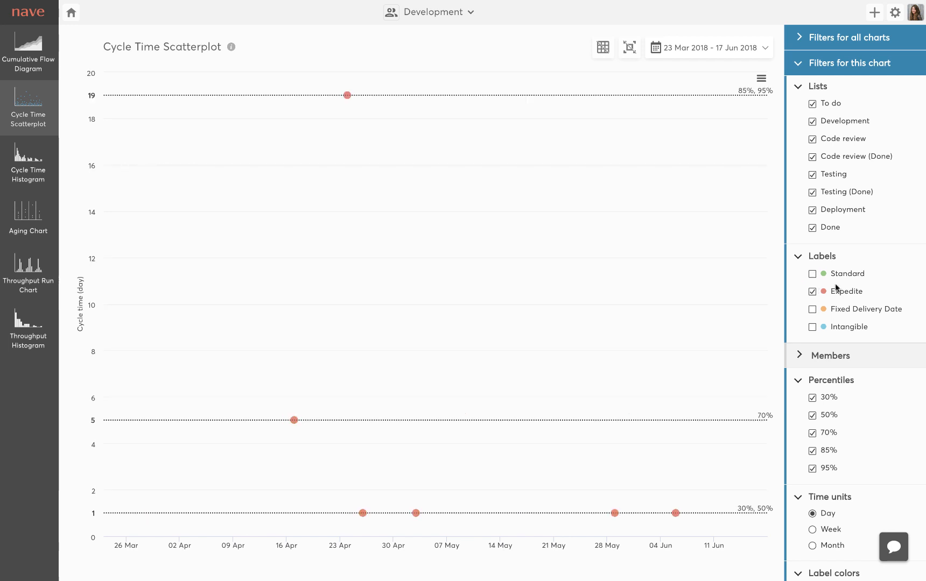
mouse_move(813, 309)
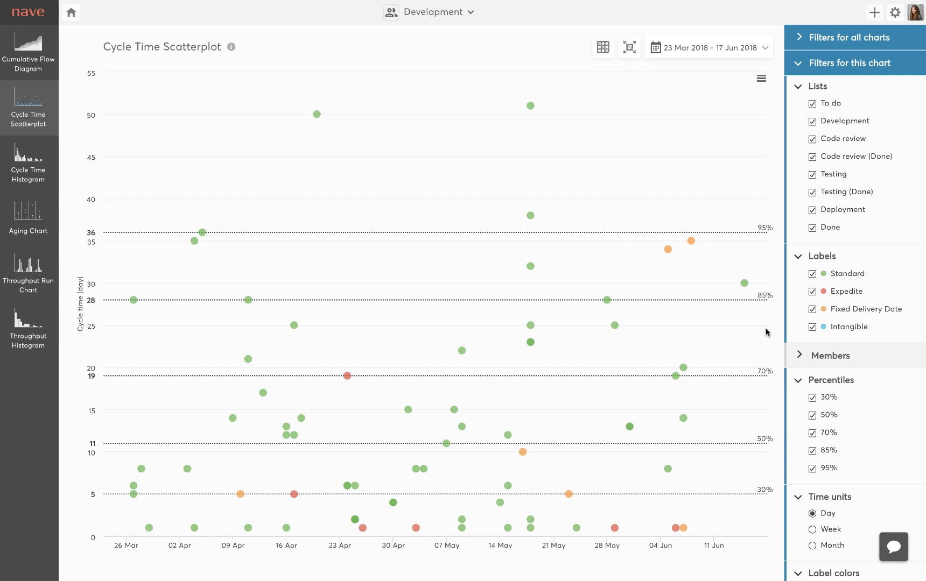
mouse_move(603, 48)
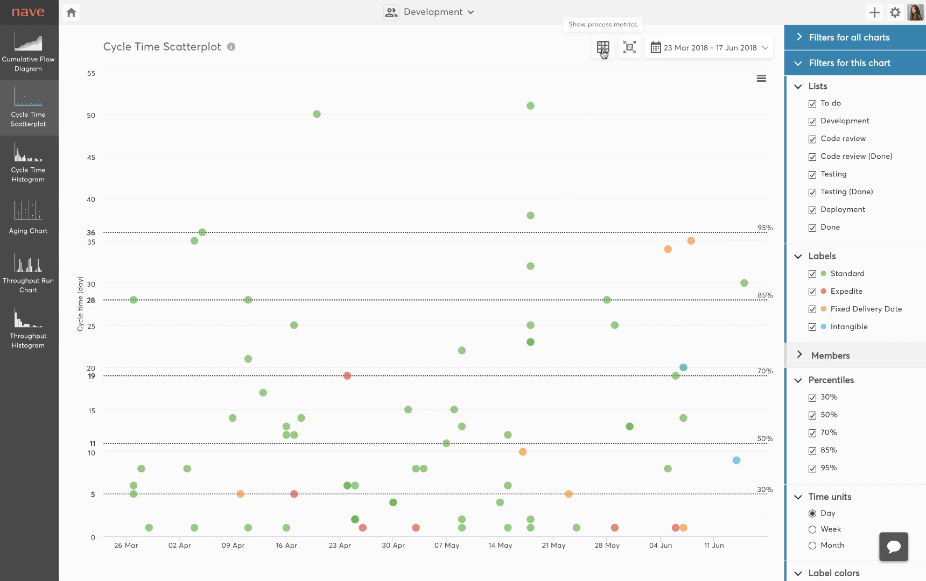
left_click(603, 47)
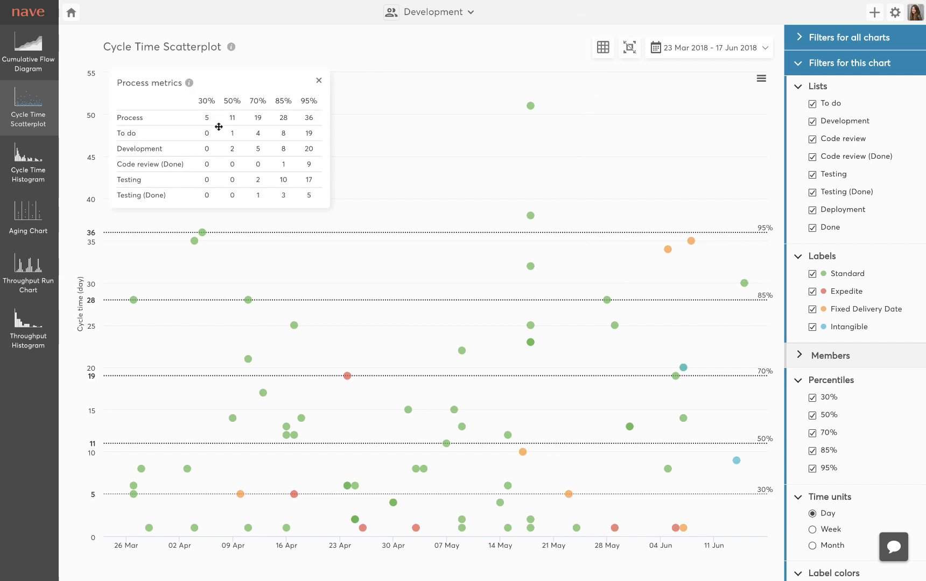
mouse_move(256, 161)
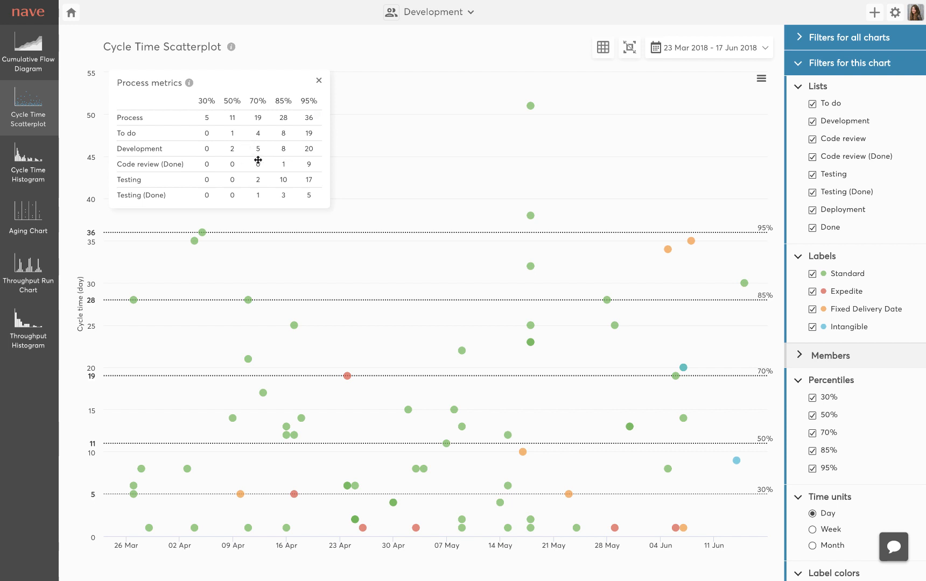
mouse_move(275, 155)
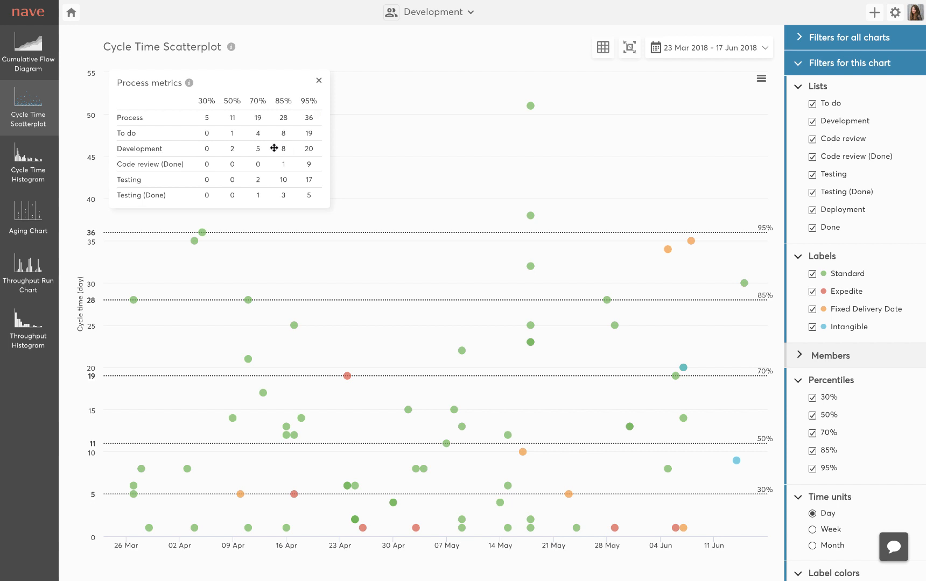
mouse_move(288, 179)
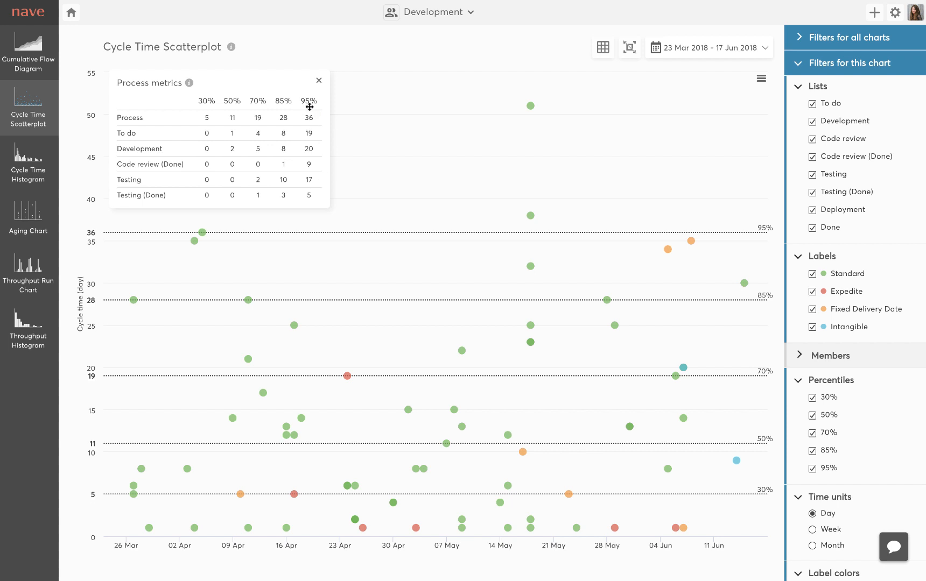
left_click(318, 80)
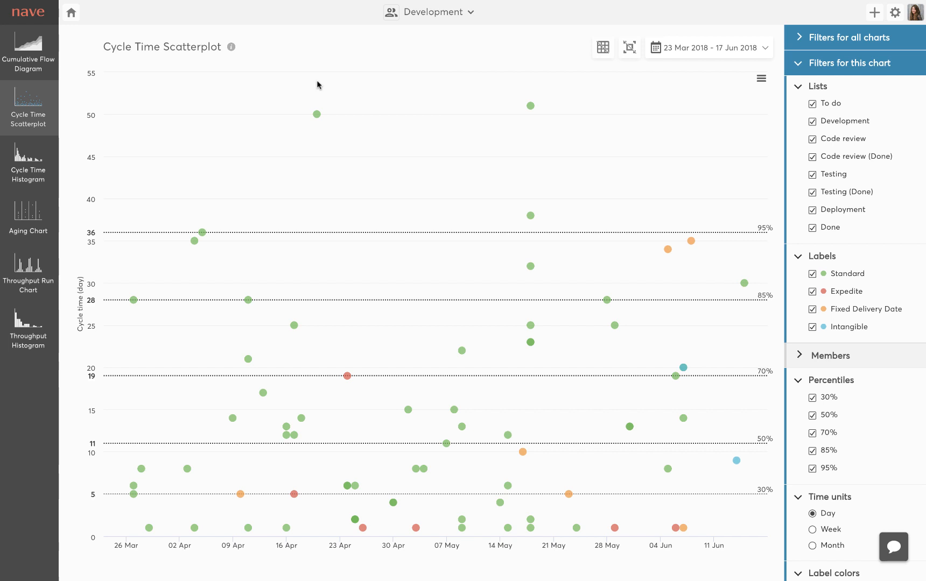
mouse_move(644, 170)
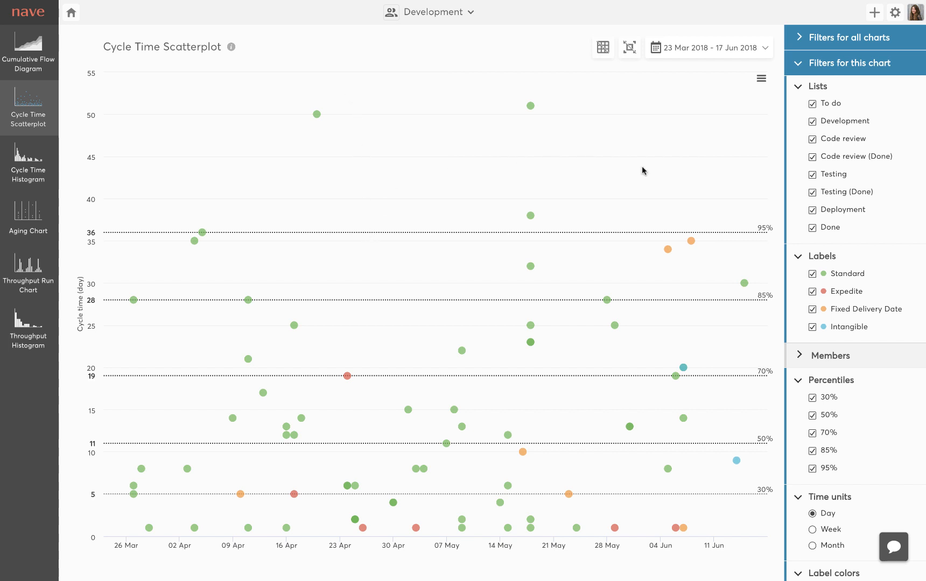
mouse_move(657, 192)
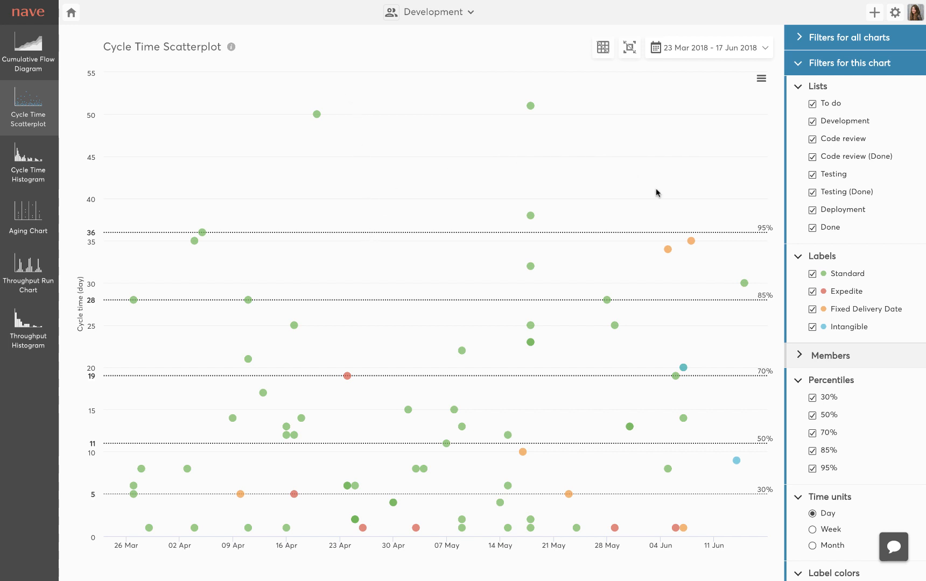
mouse_move(629, 48)
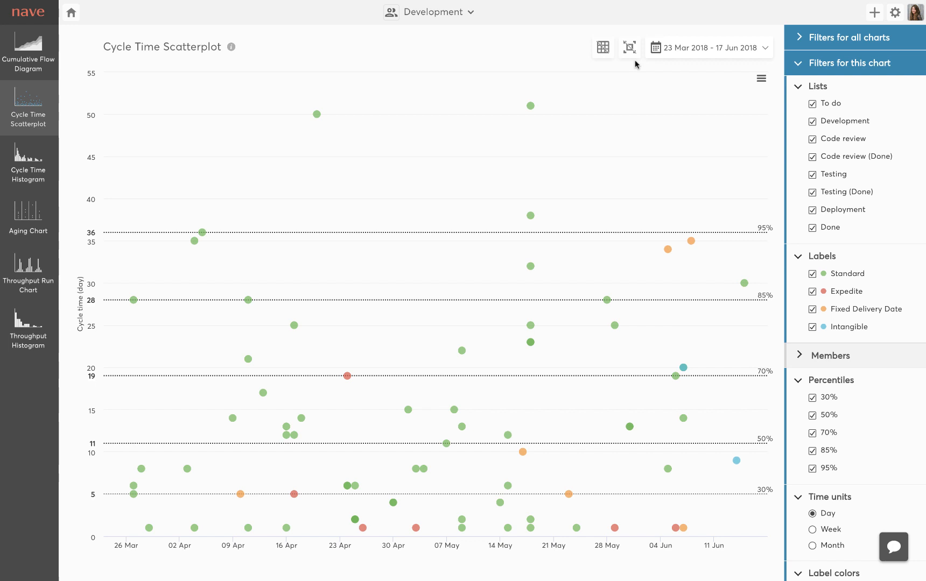